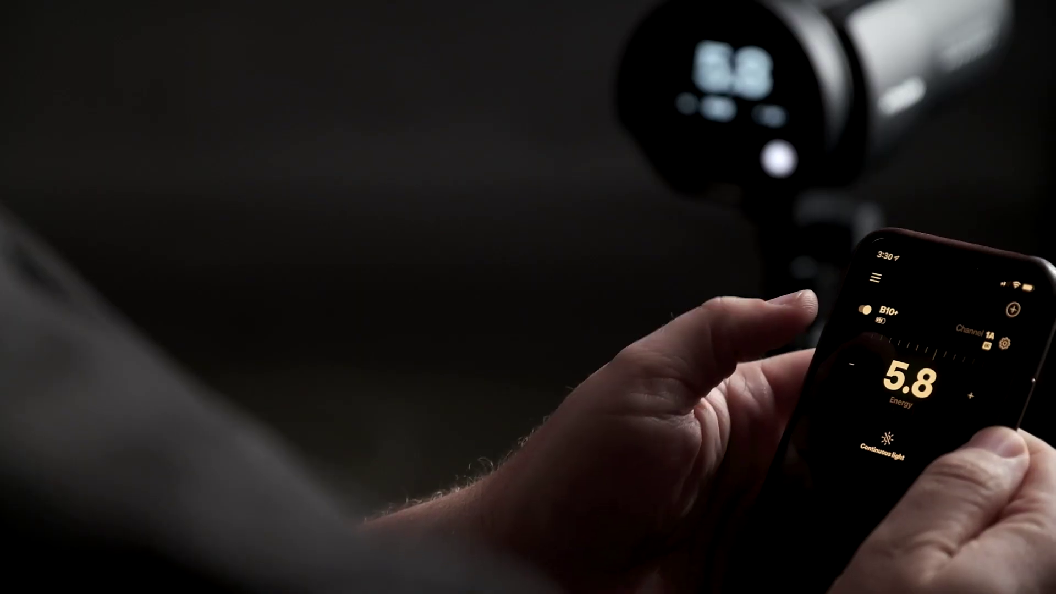
Open the Profoto side menu showing Camera, Remote control, Library, About, My Profoto and Academy
left_click(876, 278)
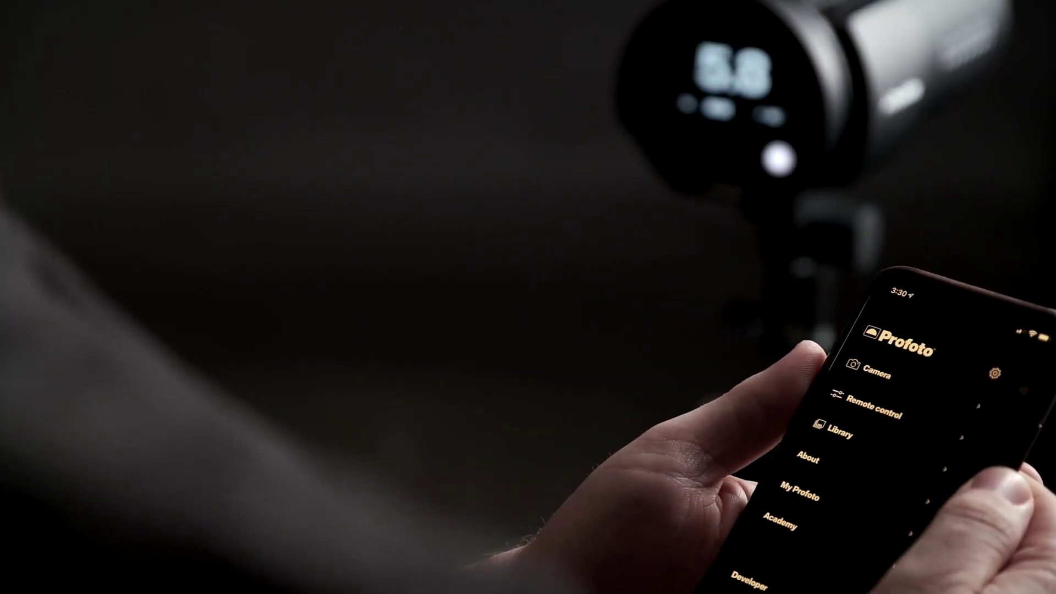